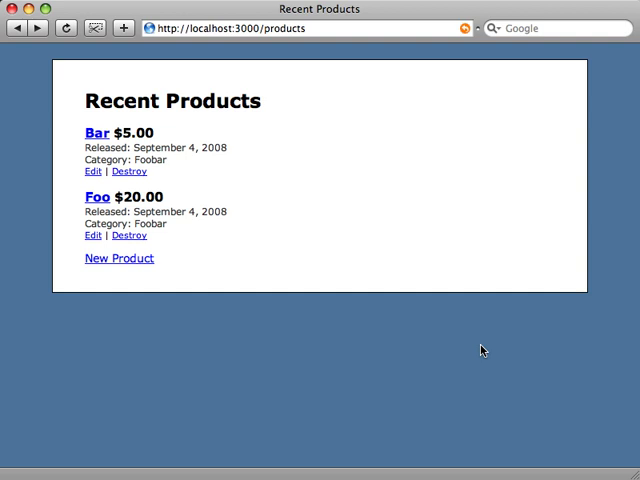
mouse_move(118, 258)
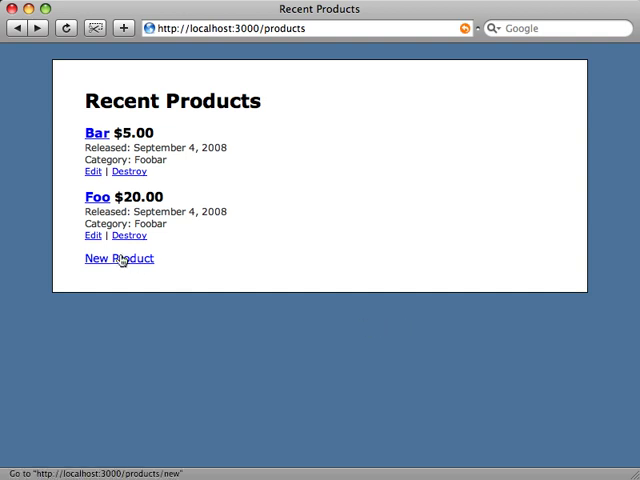
- Follow the New Product link on the Recent Products page to reach the empty product form
click(118, 258)
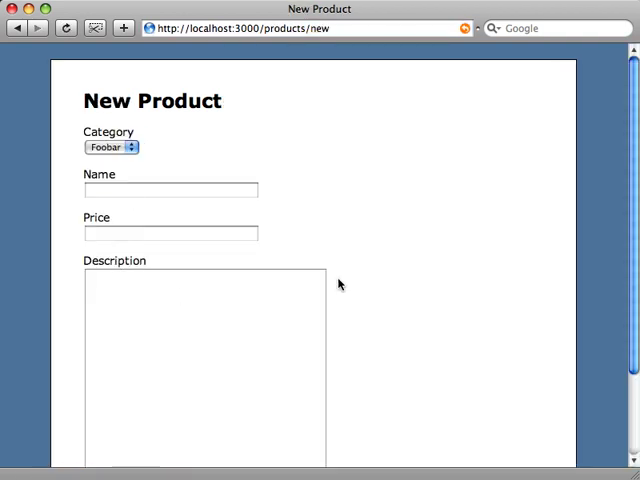
mouse_move(395, 335)
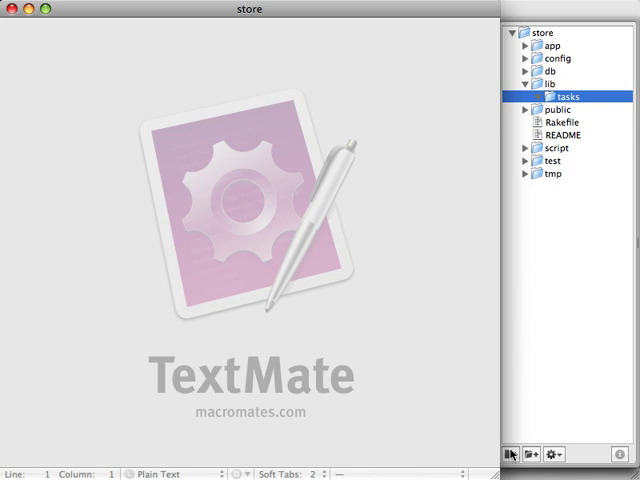
- Create lib/tasks/populate.rake with a db namespace and task :populate => :environment
click(511, 453)
text(populate.rake)
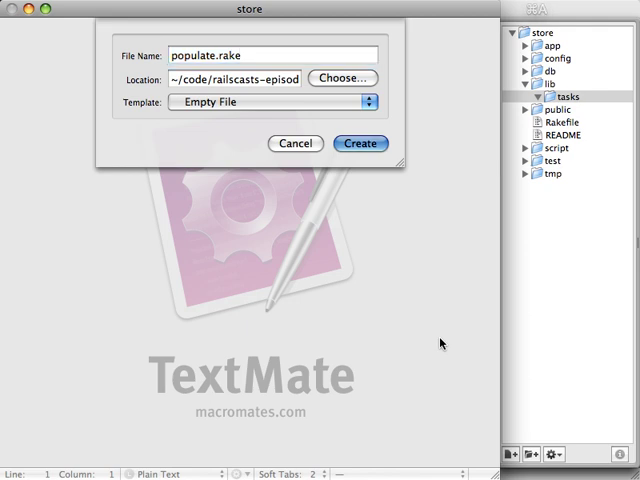
click(360, 143)
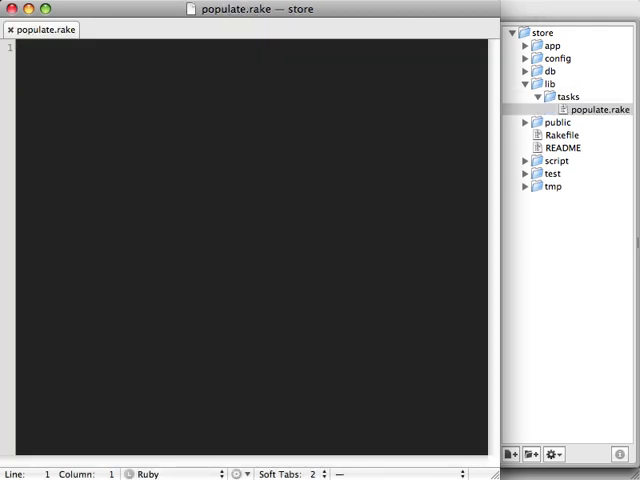
text(namespace :db do)
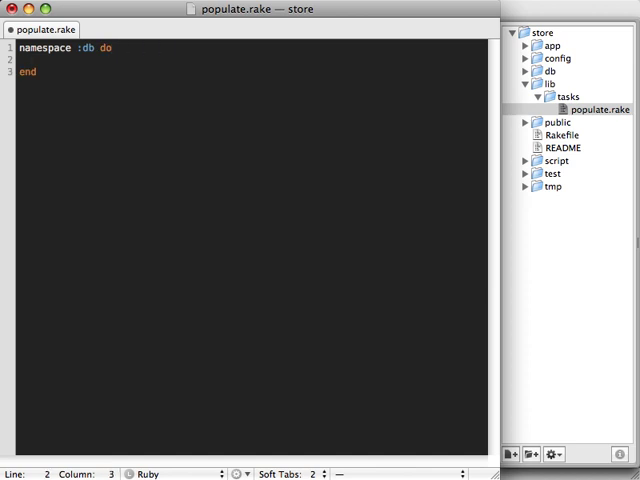
text(tak)
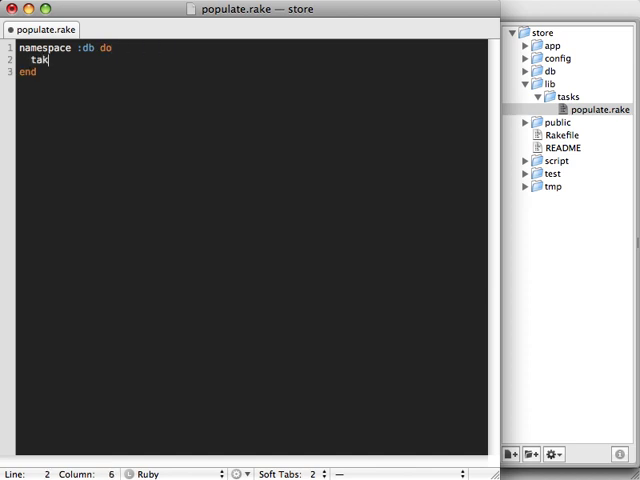
text(sk :pop)
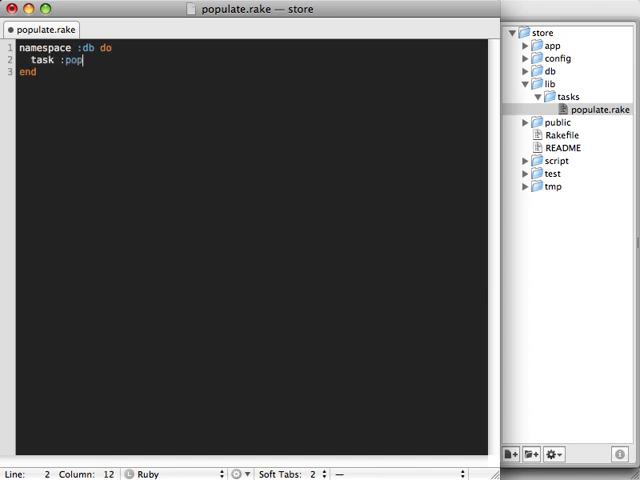
text(ulate => :e)
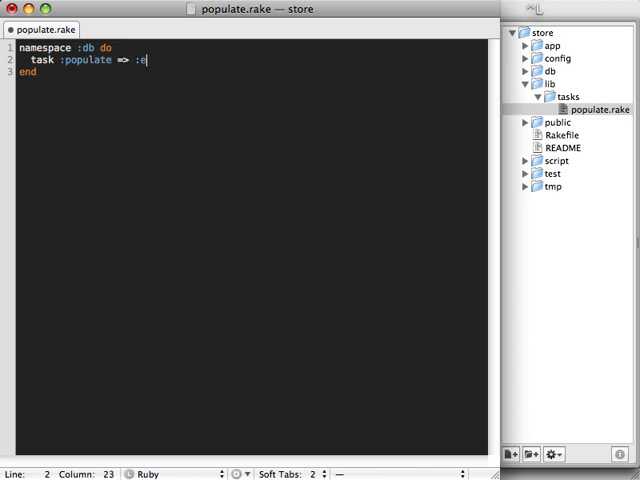
text(nviron)
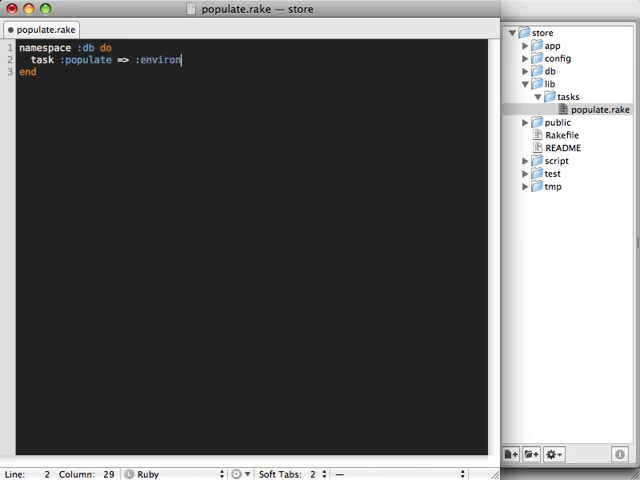
text(ment do)
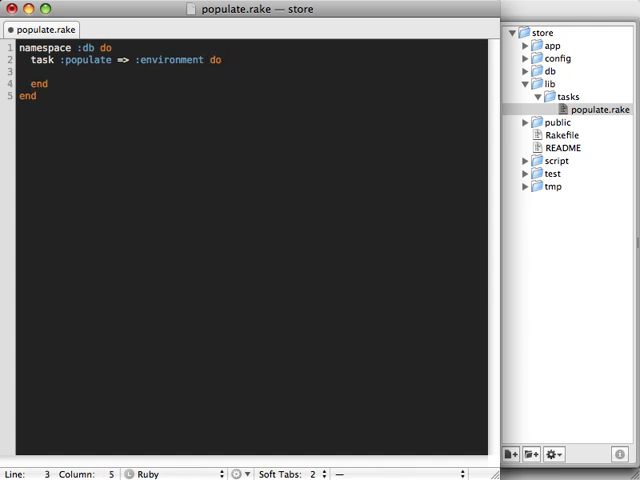
- Add desc "Erase and fill database" and a 100.times loop calling Product.create
text(desc)
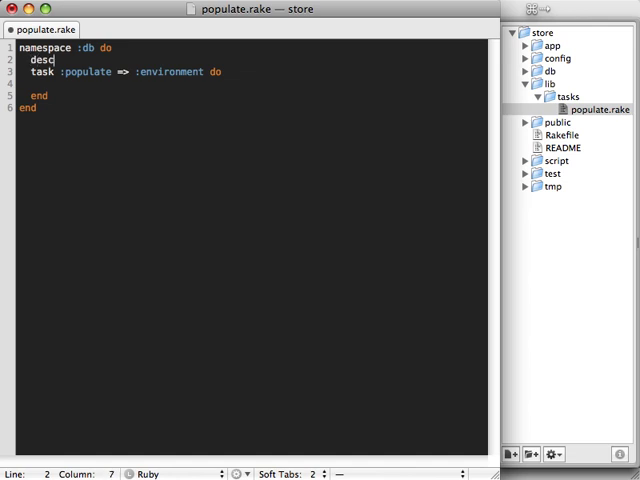
text("")
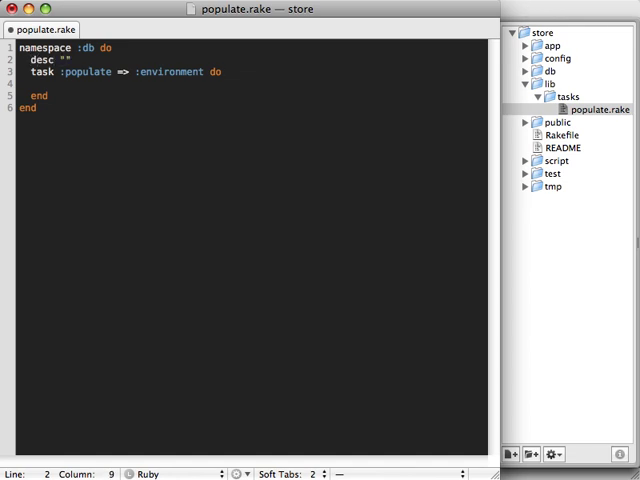
text(Erase a)
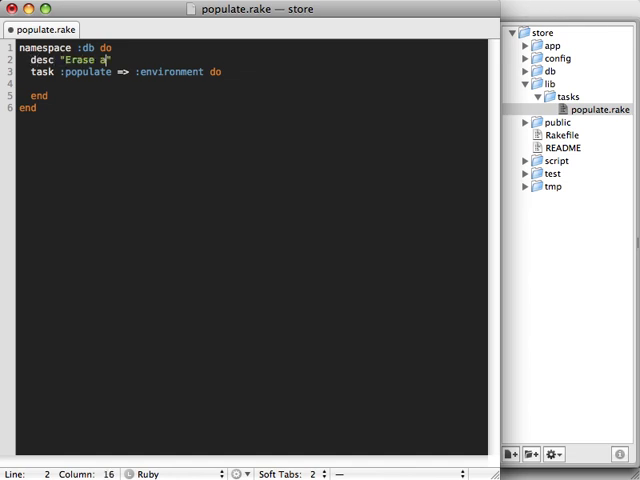
text(nd fill database)
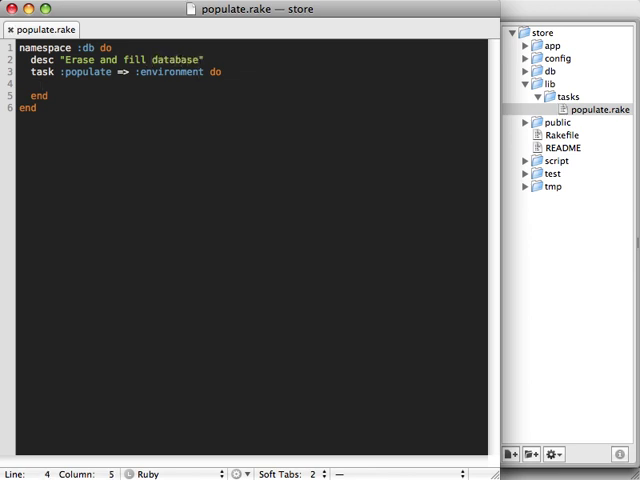
text(100.t)
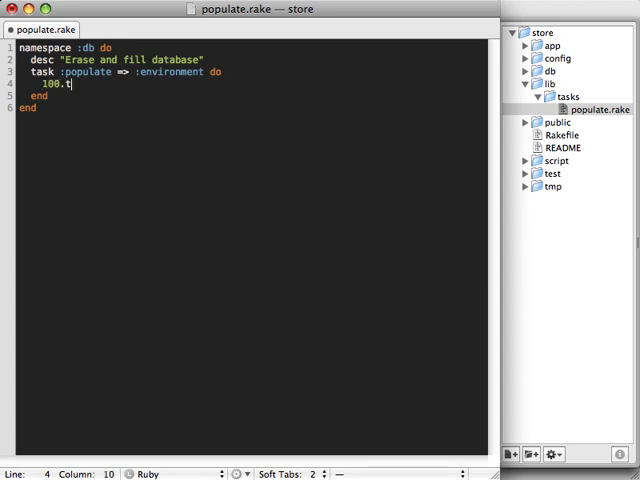
text(imes do)
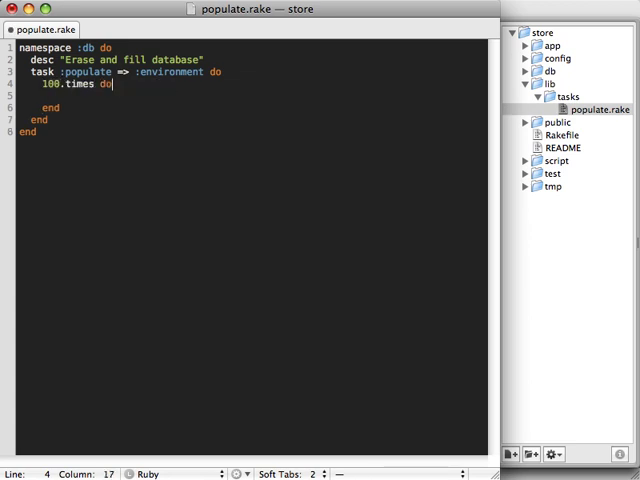
text(Product)
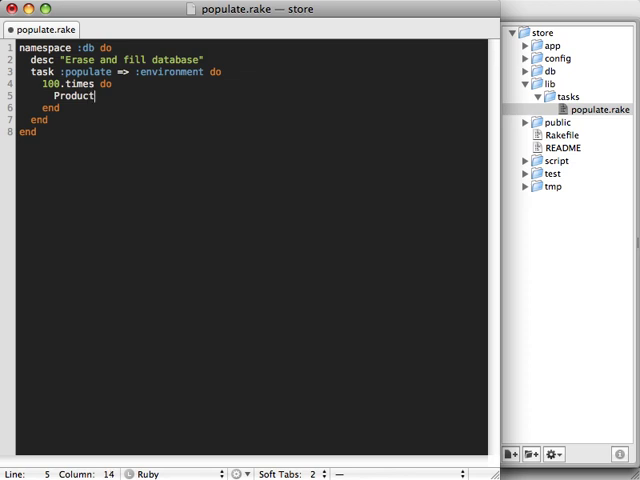
text(.create(...))
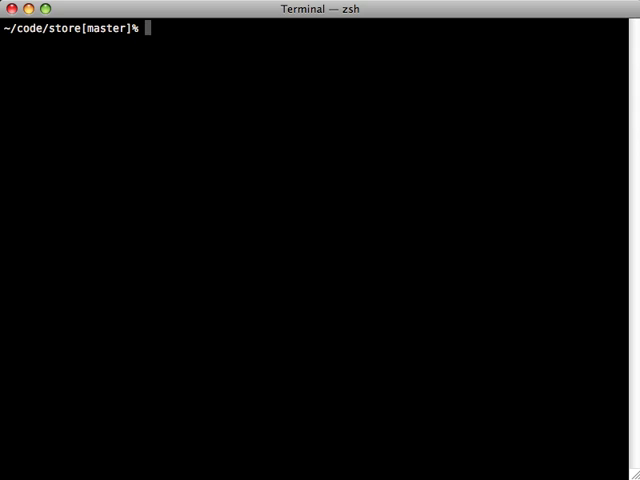
- Enter sudo gem install populator at the Terminal prompt
text(s)
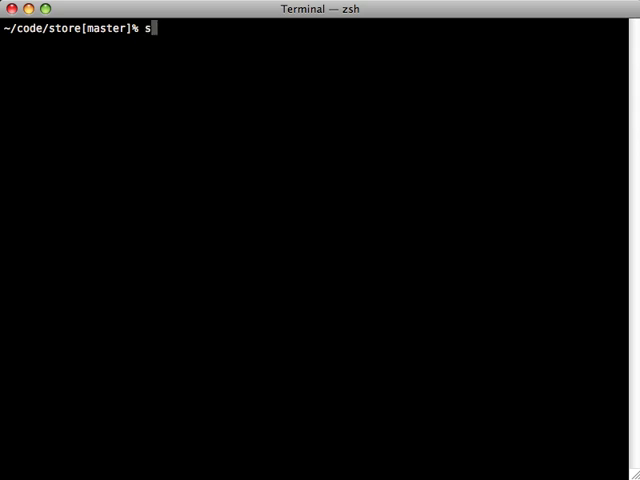
text(udo gem instl)
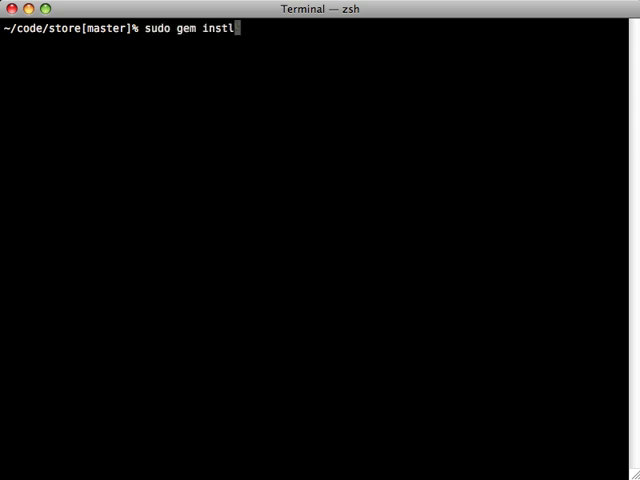
text(all populator)
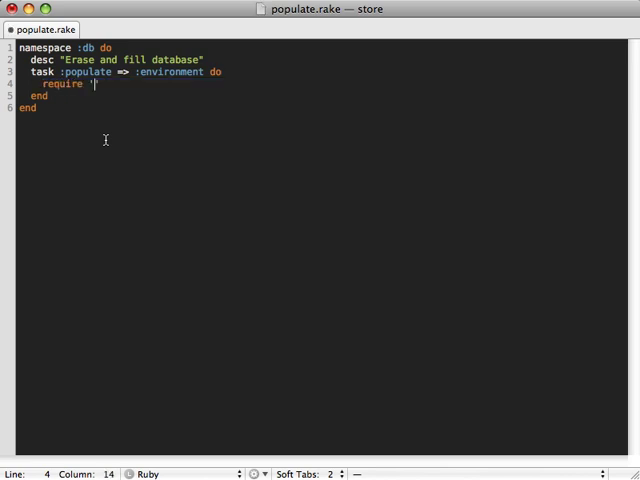
- Add require 'populator' and [Category, Product, Person].each(&:delete_all) to the task
text(populator')
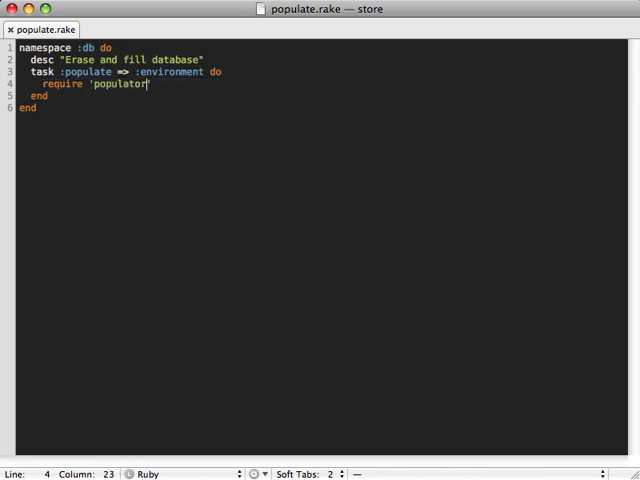
key(Return)
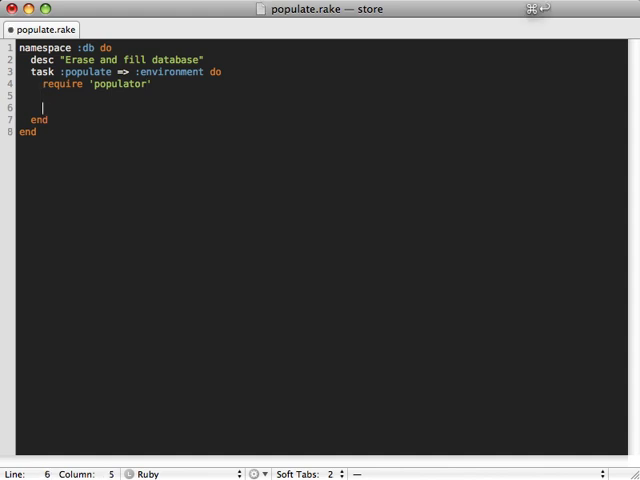
text([])
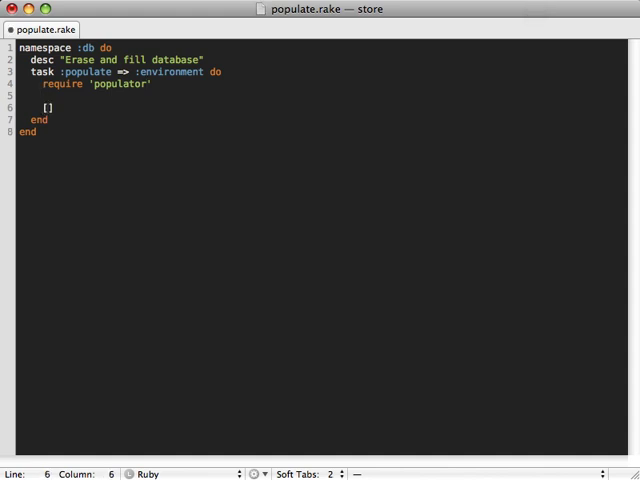
text(Category, Product)
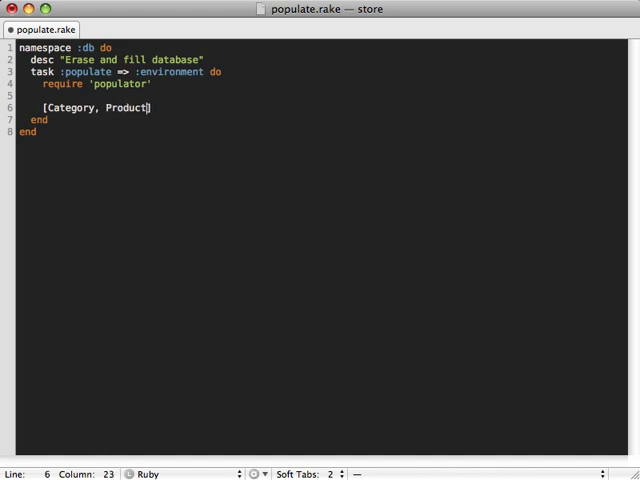
text(, Person].each(&:)
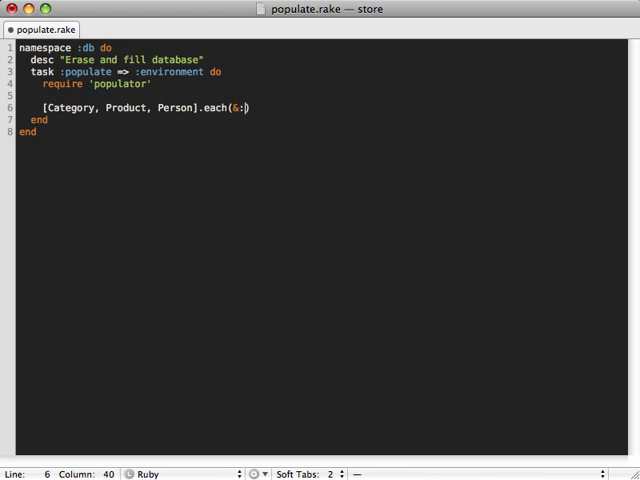
text(delete_all))
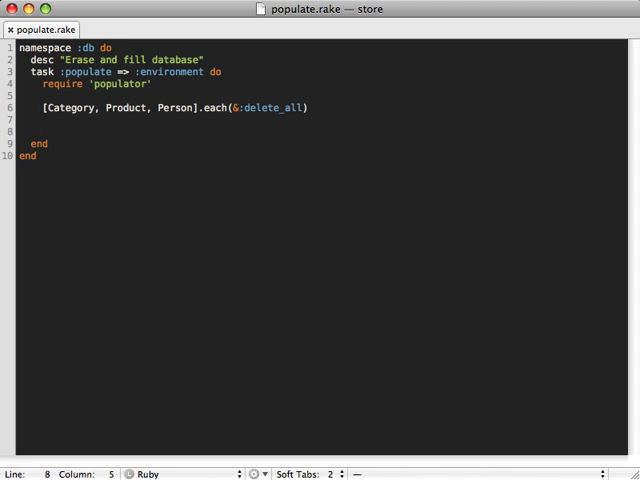
- Start a Category.populate 20 do |category| block and clear the placeholder name value
text(c)
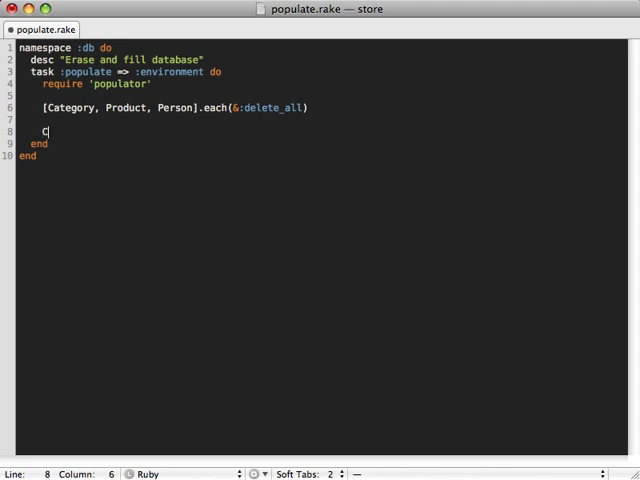
text(ategory.)
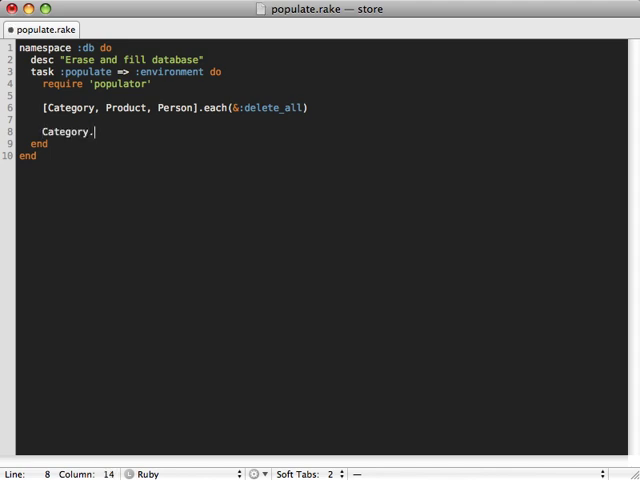
text(populate)
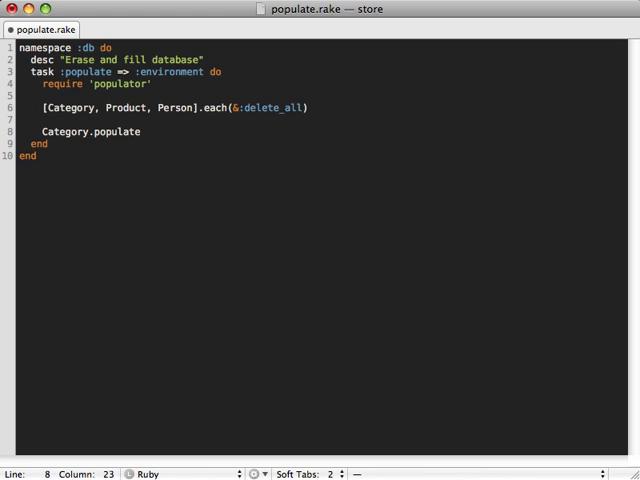
text(20 do)
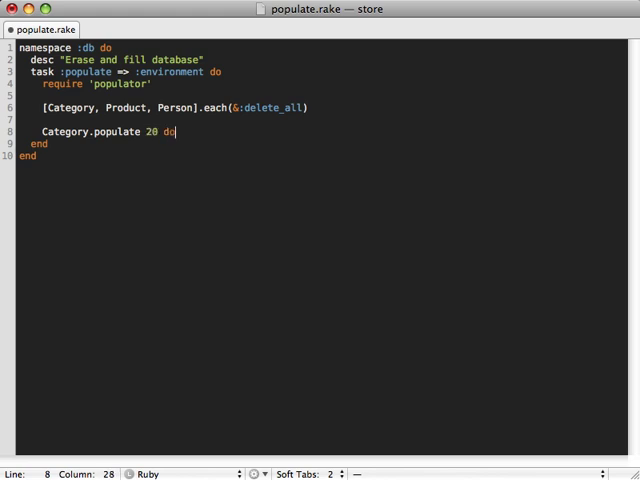
text(|category|)
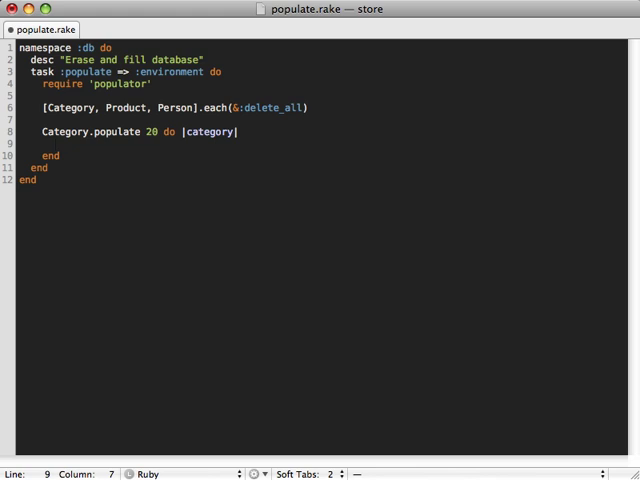
text(category)
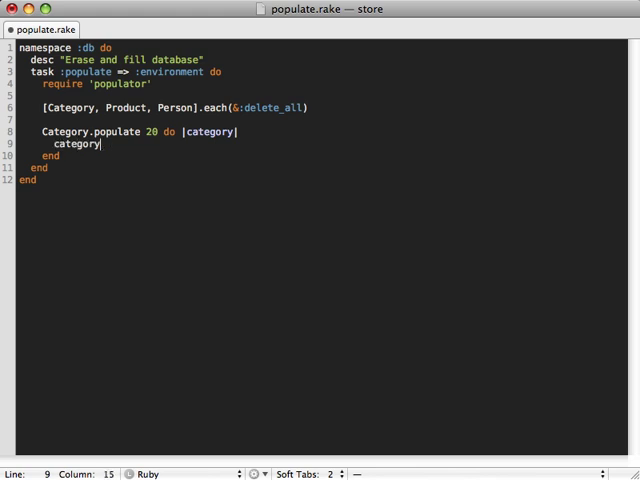
text(.name = "Foo")
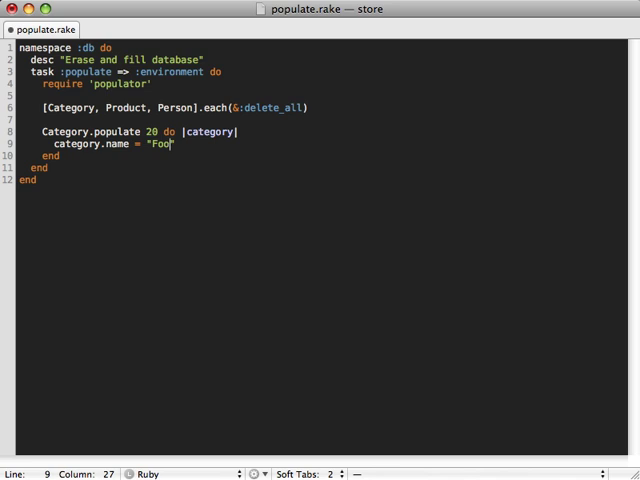
key(backspace)
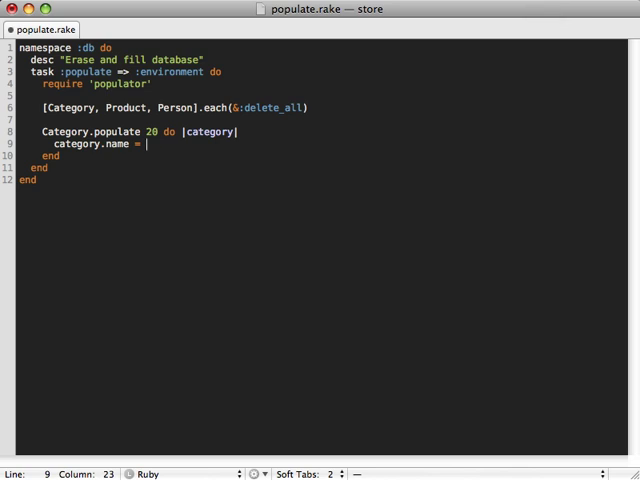
- Set category.name to Populator.words(1..3).titleize
text(Popul)
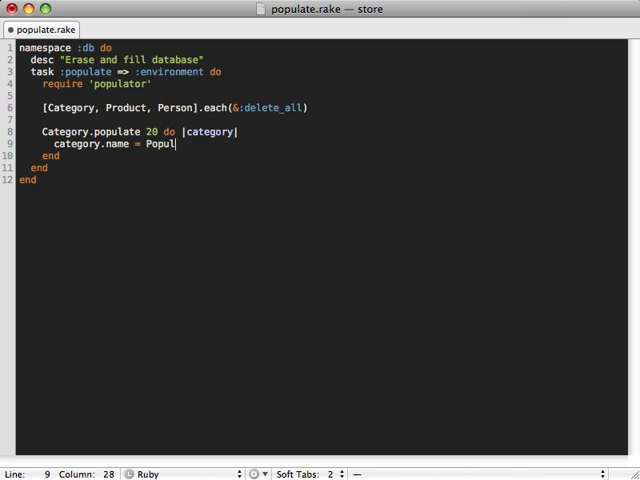
text(ator)
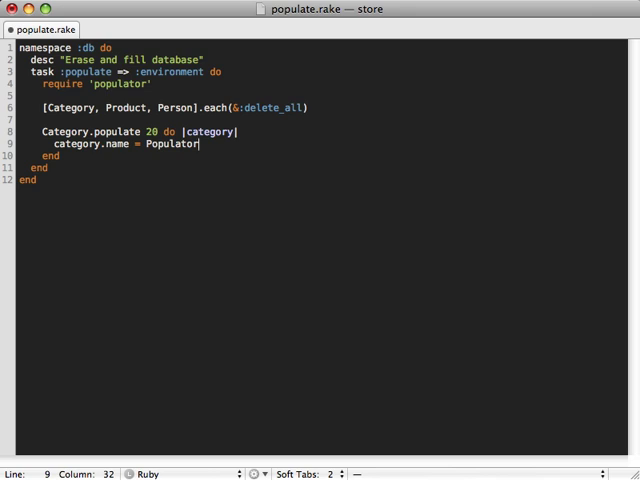
text(.words())
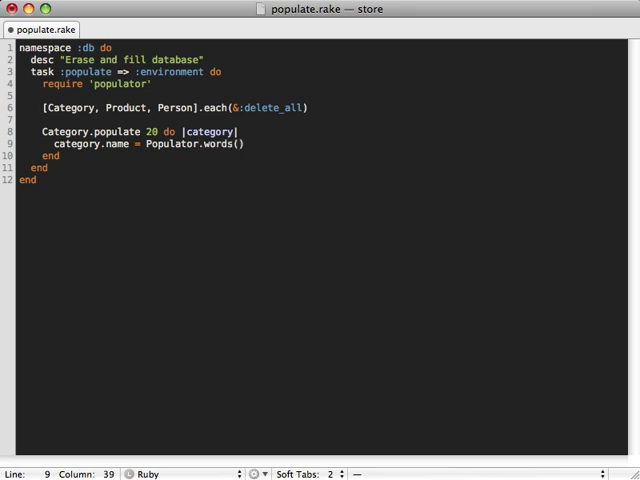
text(1..)
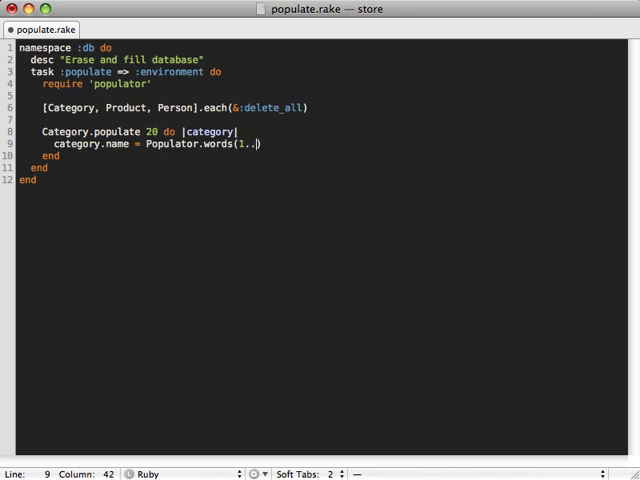
text(3)
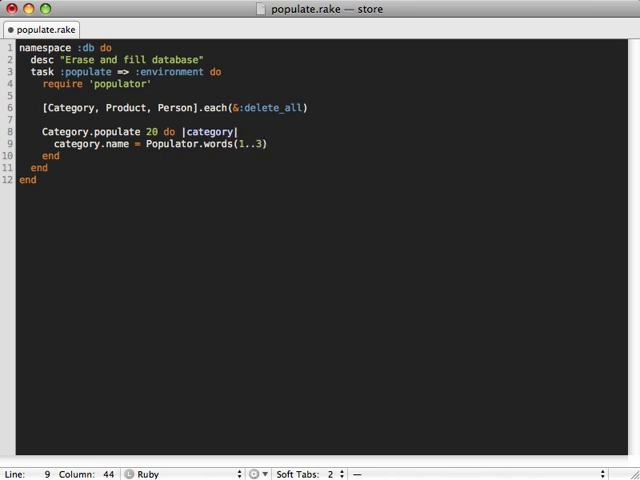
text(.t)
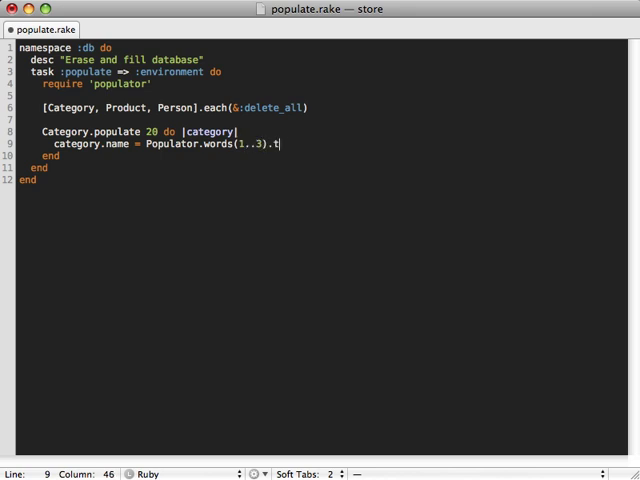
text(itleize)
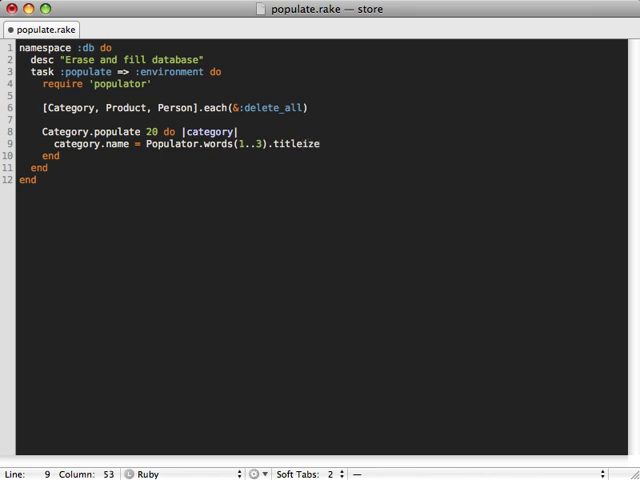
double_click(296, 143)
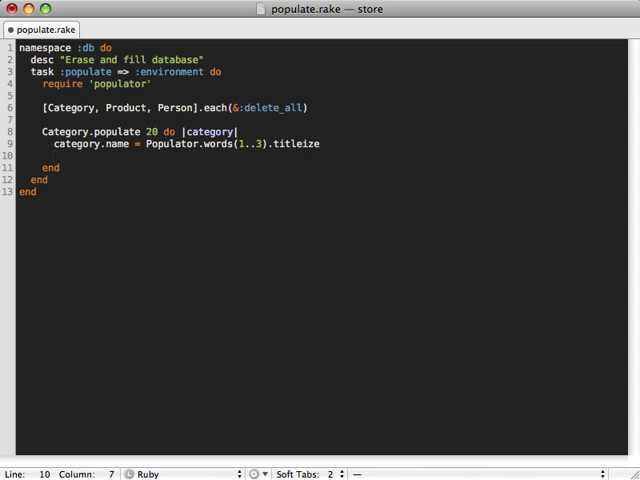
- Nest Product.populate 10..100 do |product| setting product.category_id = category.id
text(Produc)
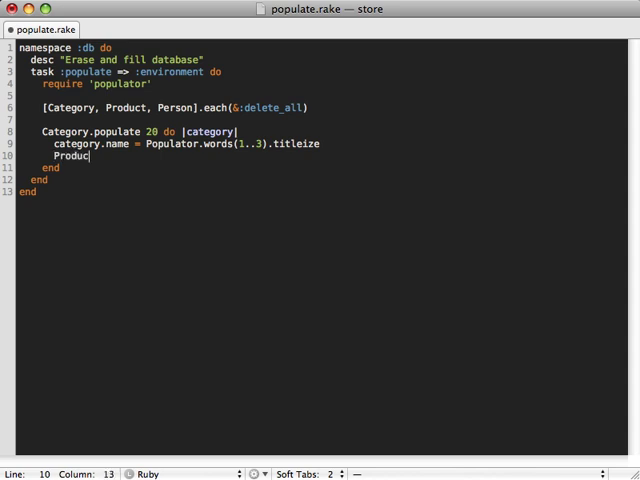
text(t.populate)
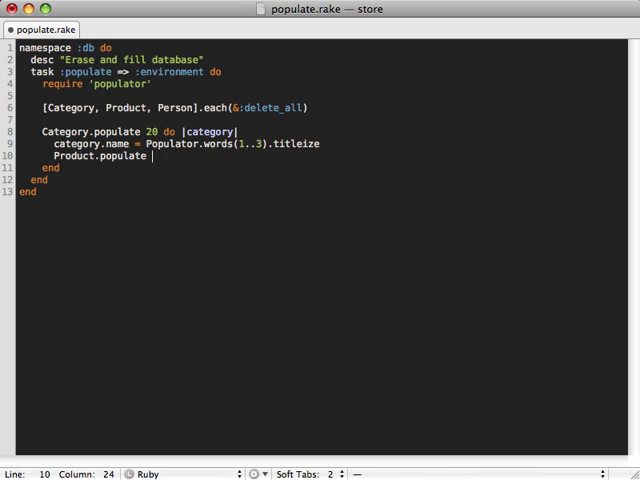
text(1)
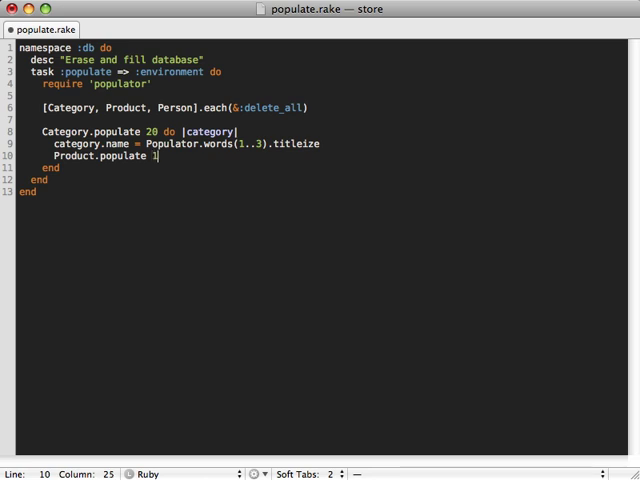
text(0..100)
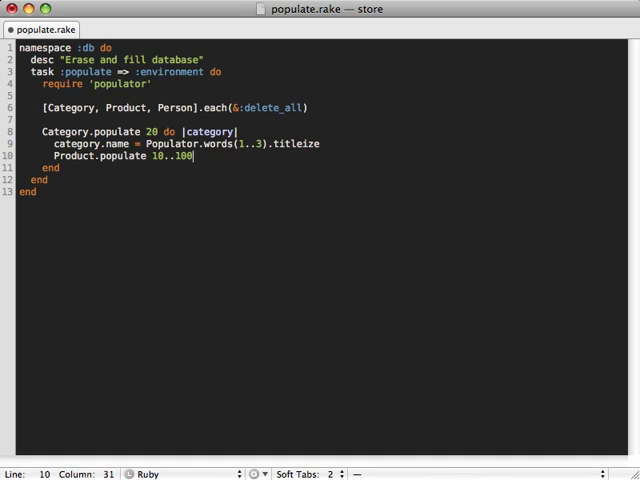
text(do |variable|)
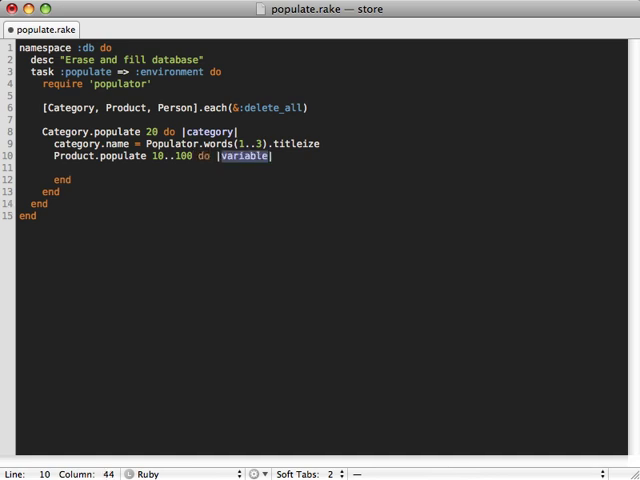
text(product)
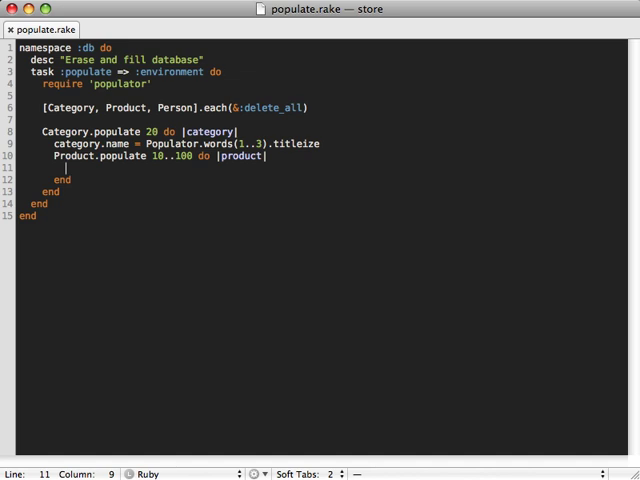
text(product.category_id)
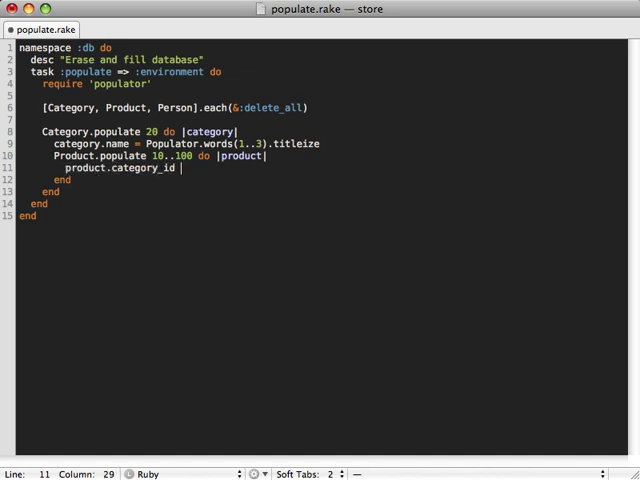
text(= category.)
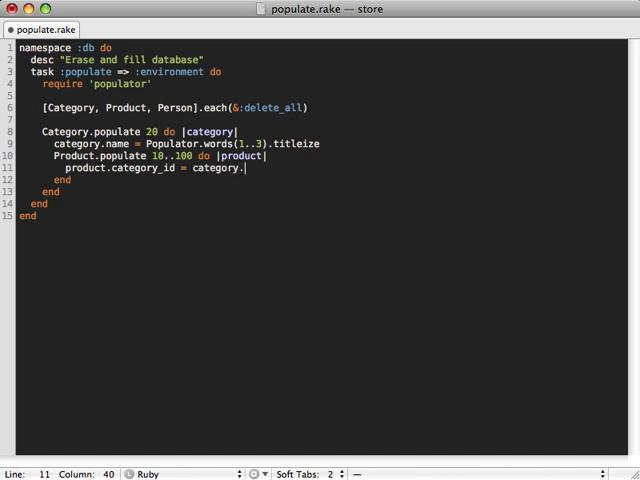
text(id)
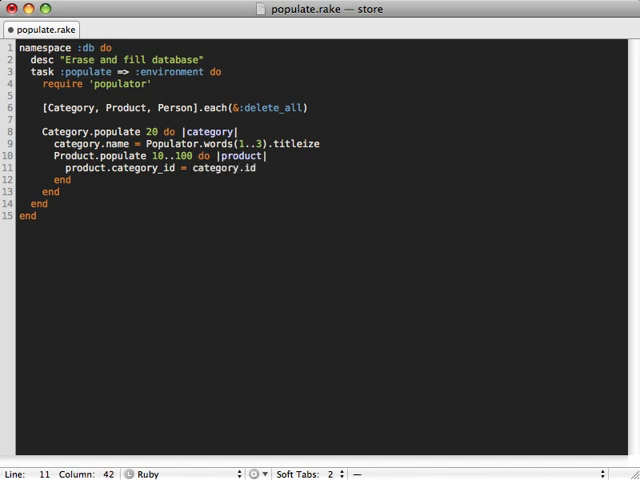
key(Return)
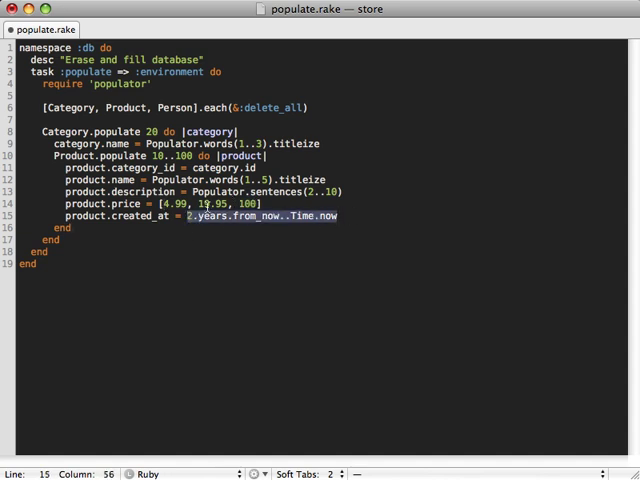
mouse_move(220, 237)
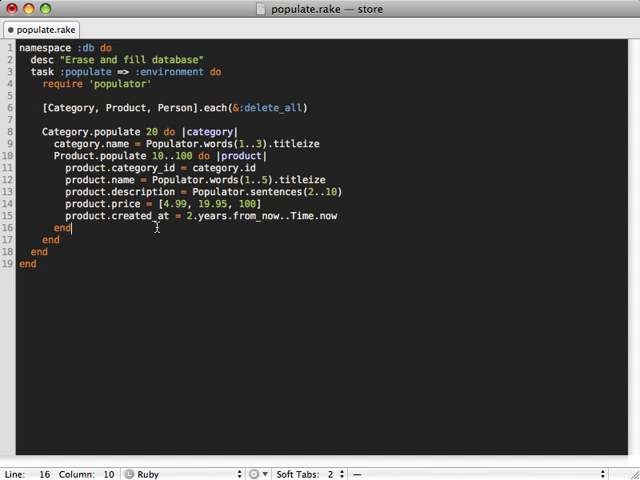
- Put the cursor on a new line after the closed category and product loops
click(65, 240)
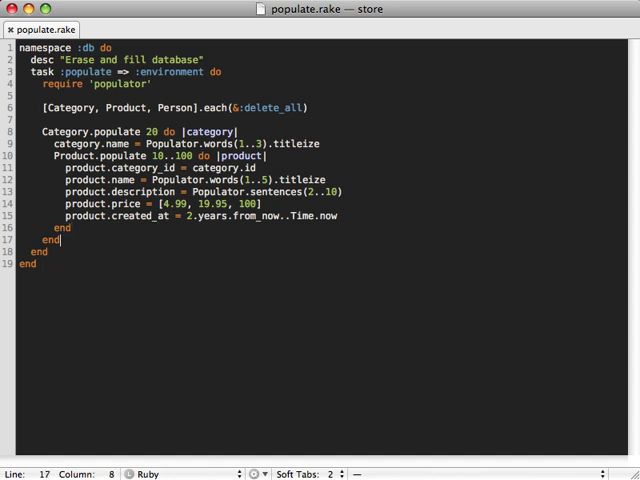
- Begin a Person.populate 100 do |person| block below the category block
text(Peo)
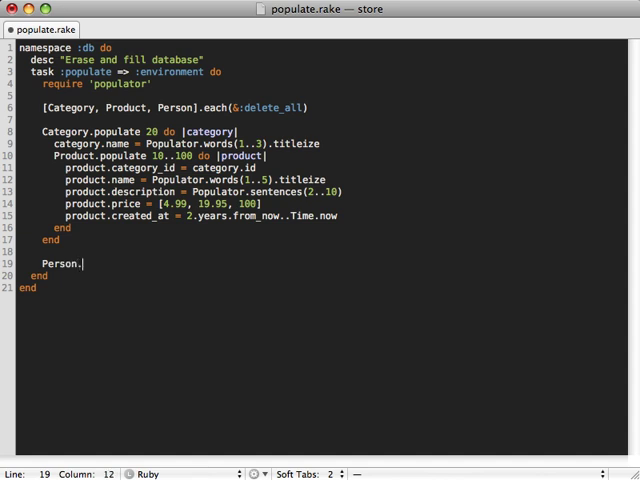
text(pop)
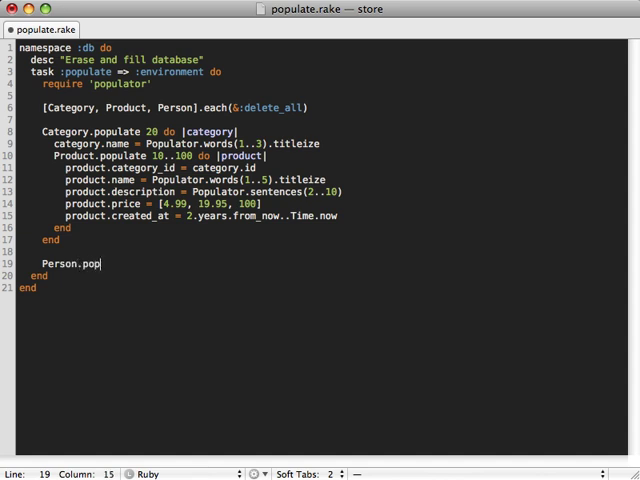
text(ulate 100)
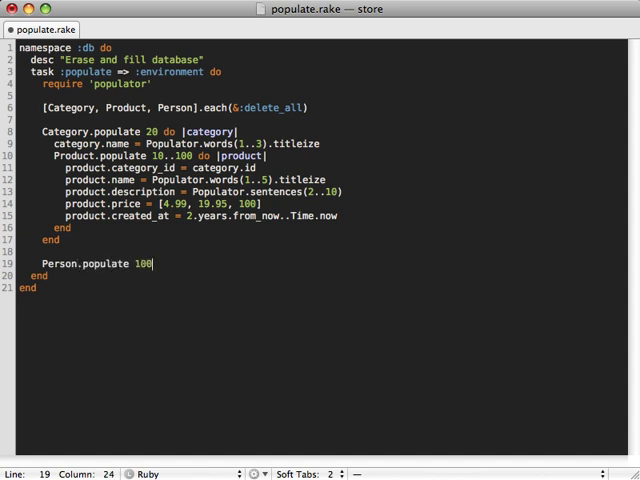
text(do |variable|)
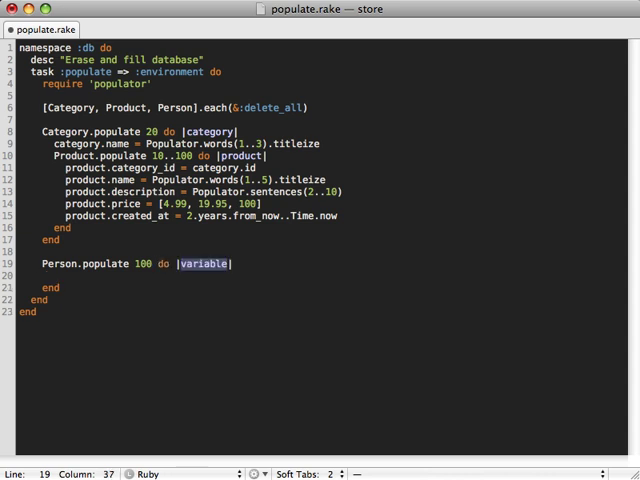
text(p)
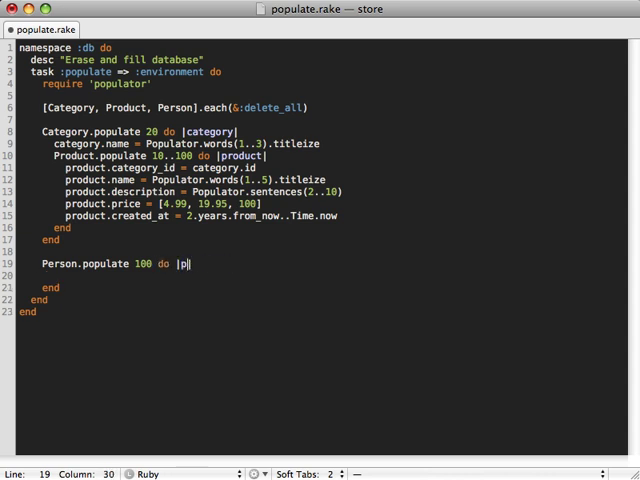
text(erson)
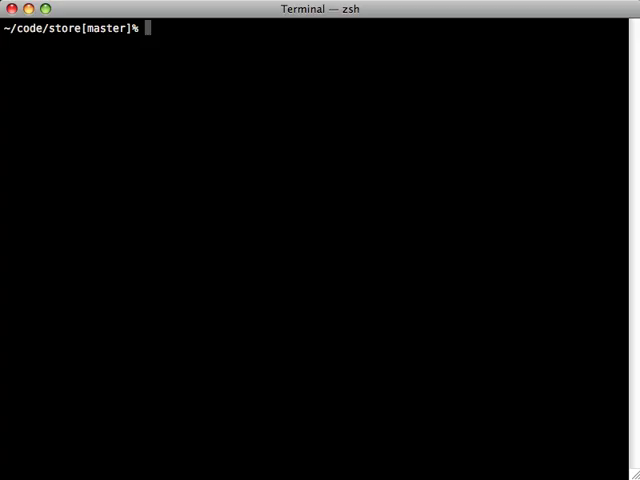
- Run sudo gem install faker in Terminal
text(sudo gem install faker)
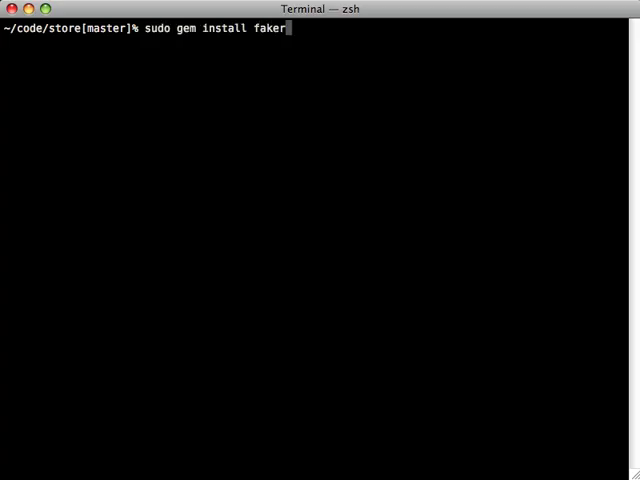
key(Return)
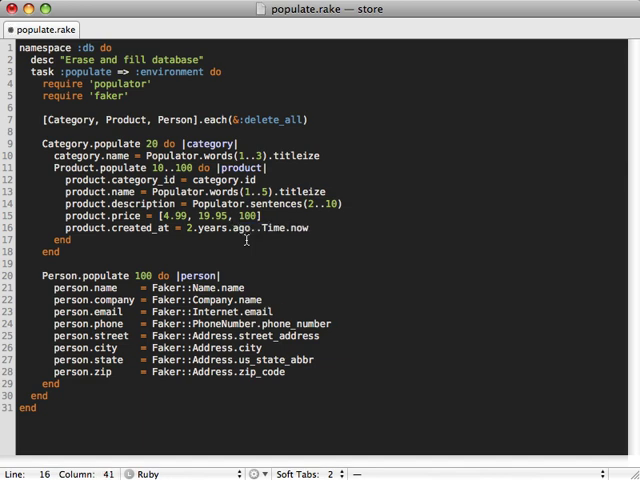
- Save populate.rake with the Faker-based person fields
key(cmd+s)
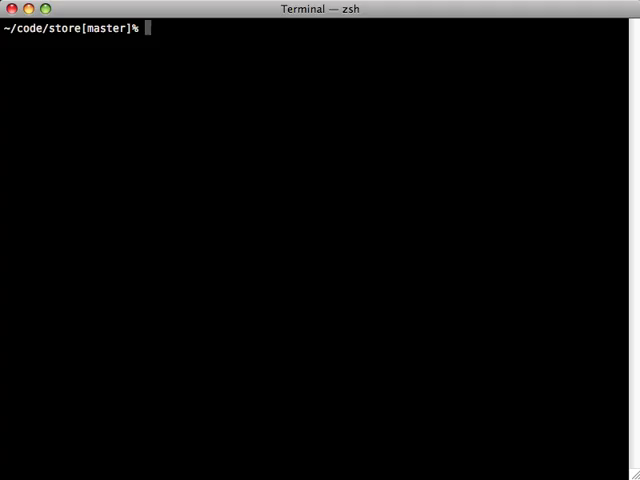
- Run rake db:populate in Terminal to erase and refill the database
text(rake db:)
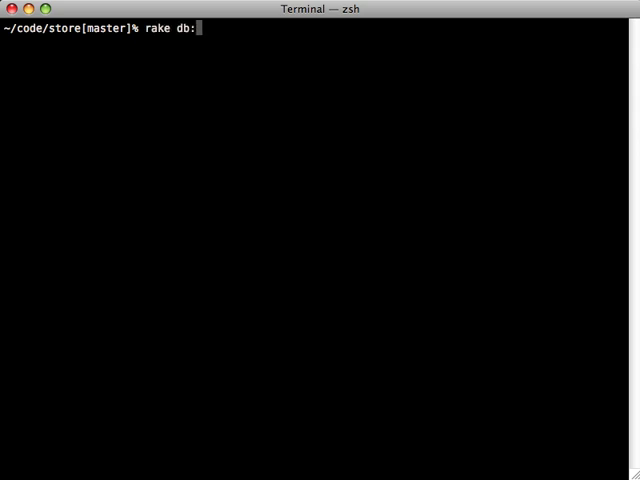
text(populate)
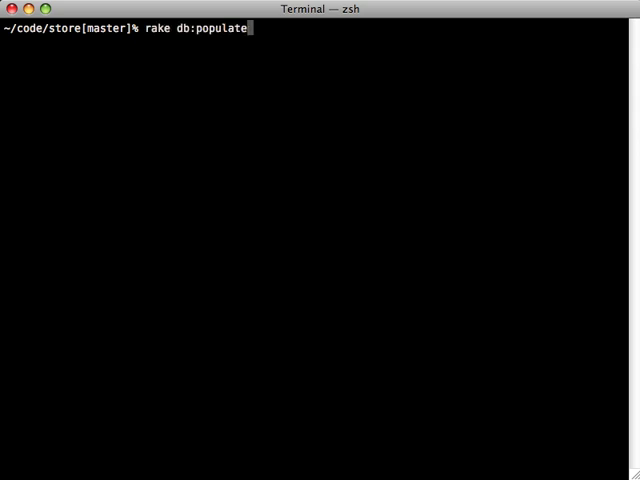
key(Return)
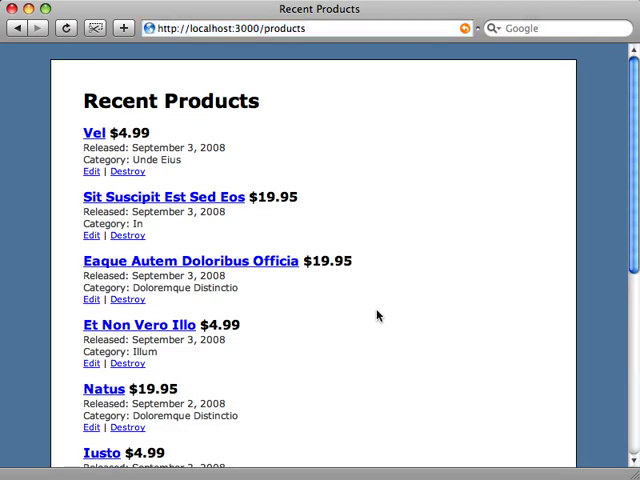
mouse_move(311, 164)
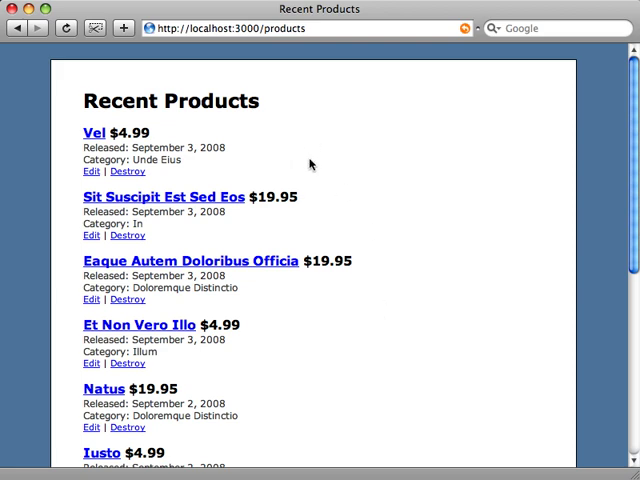
mouse_move(305, 197)
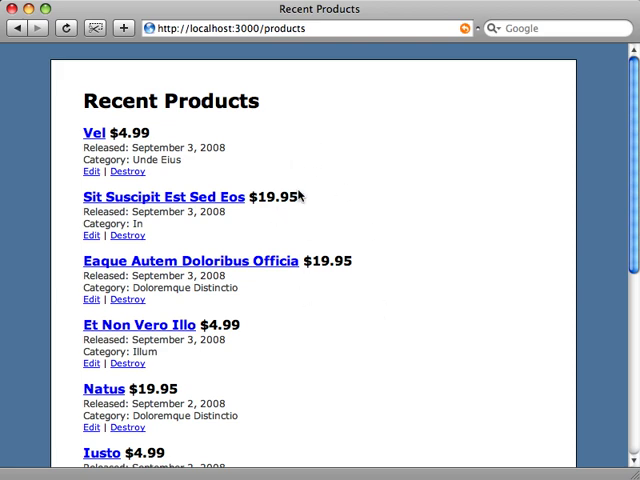
mouse_move(146, 223)
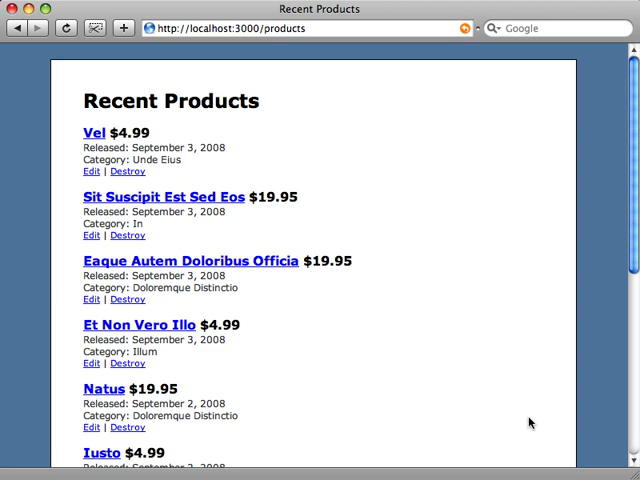
- Scroll the Recent Products list to review generated products, prices, release dates and categories
scroll(down, 3)
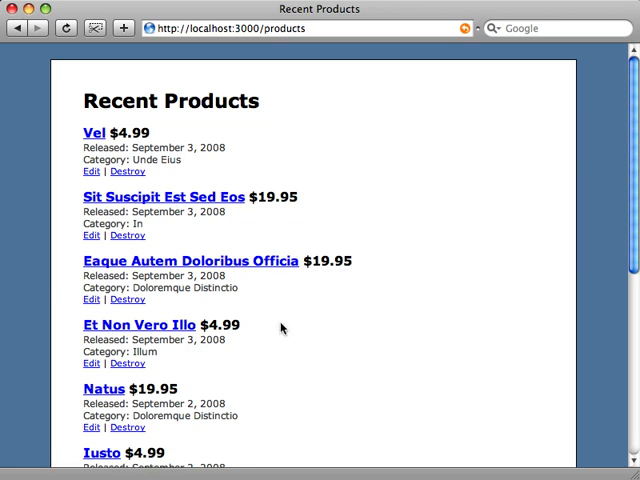
mouse_move(277, 314)
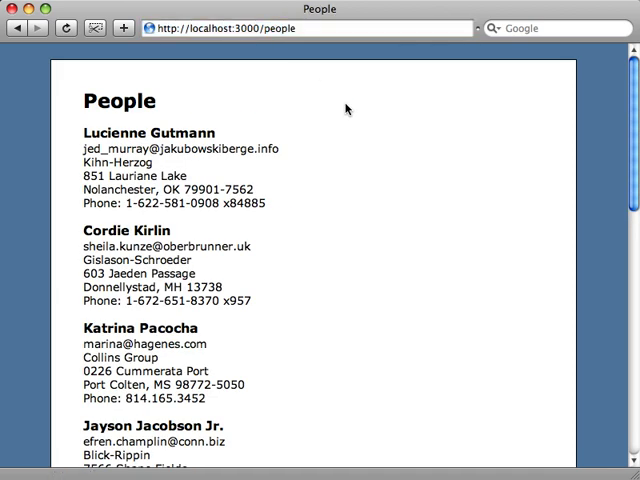
mouse_move(220, 178)
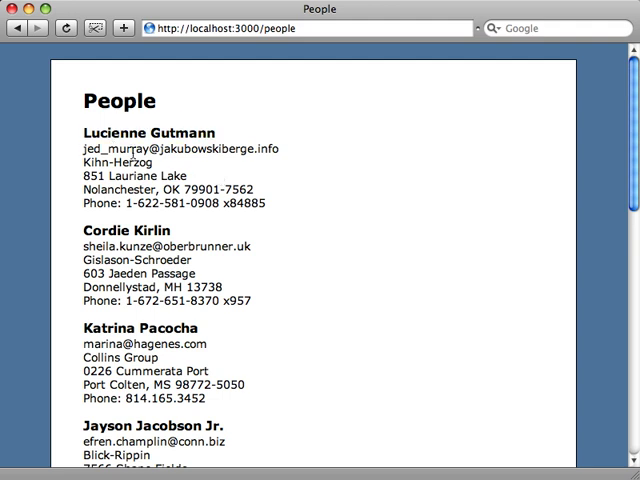
- On the People page, highlight the generated company name Kihn-Herzog
double_click(105, 161)
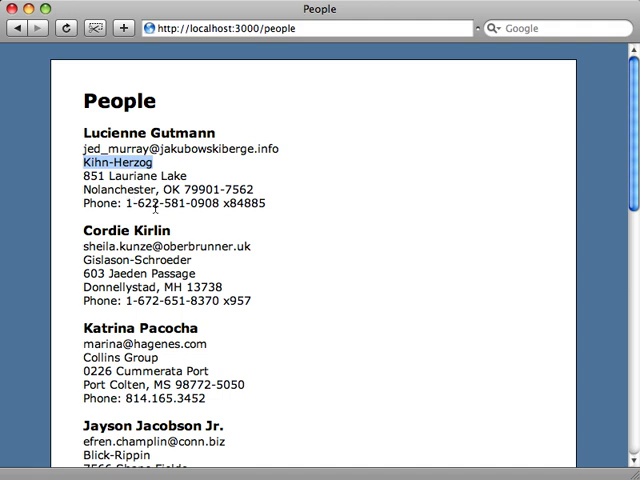
mouse_move(230, 350)
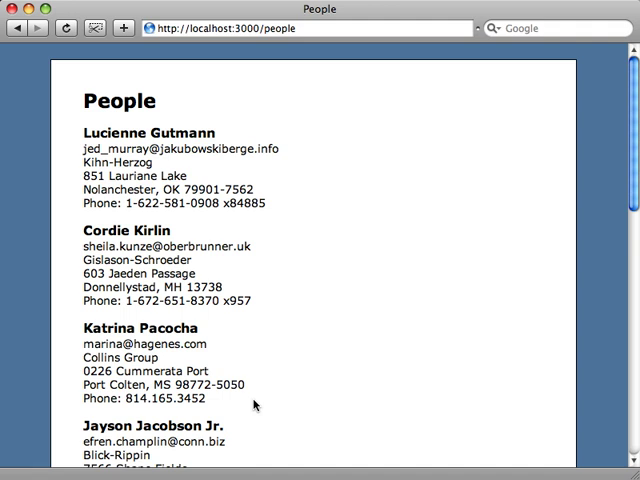
mouse_move(255, 405)
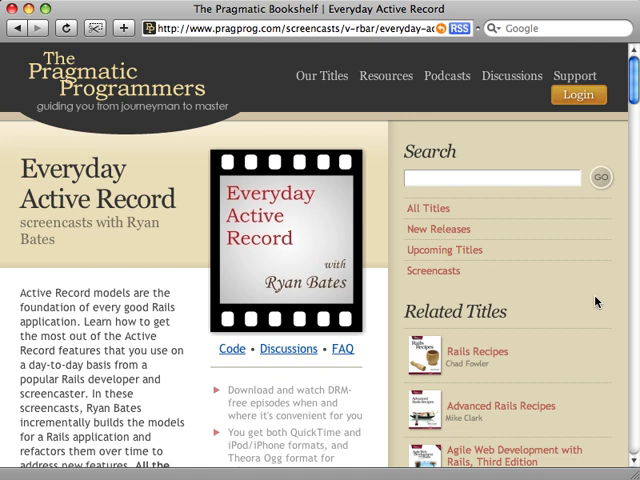
mouse_move(600, 298)
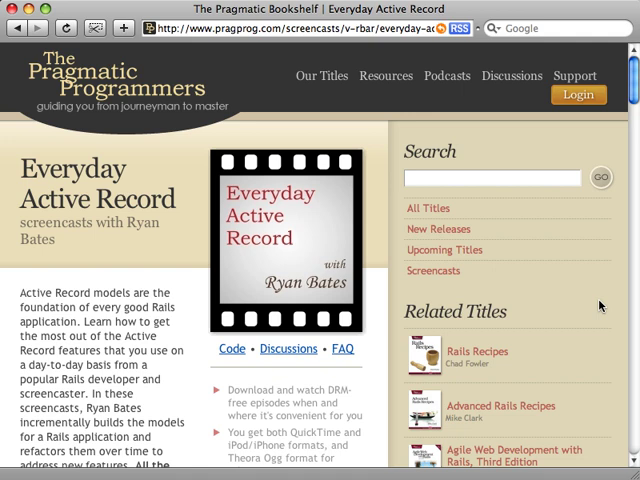
- Scroll the Everyday Active Record screencast page down to its Buy Now episode list
scroll(down, 3)
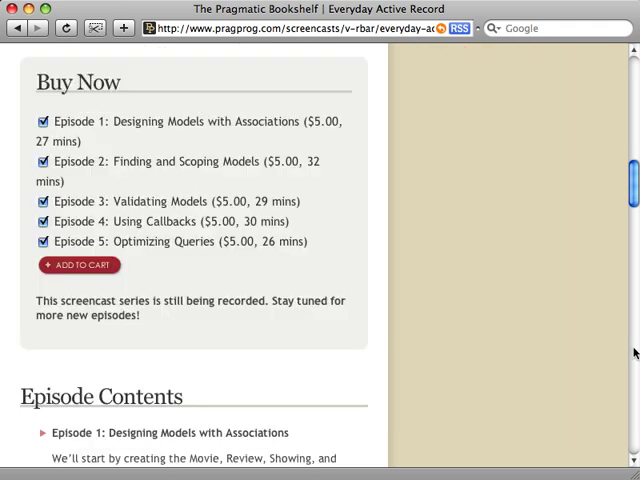
mouse_move(177, 249)
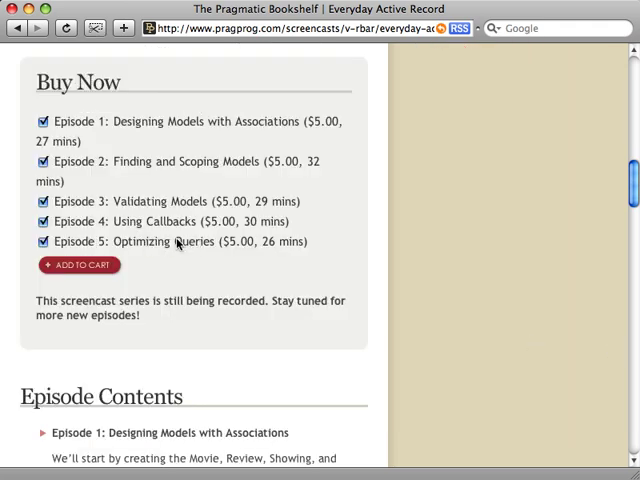
mouse_move(196, 263)
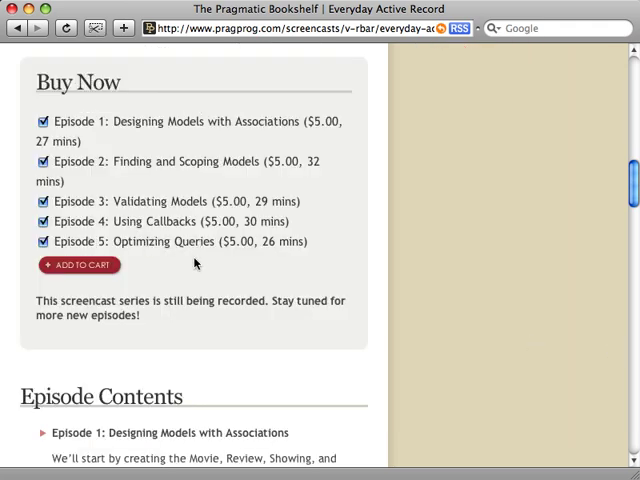